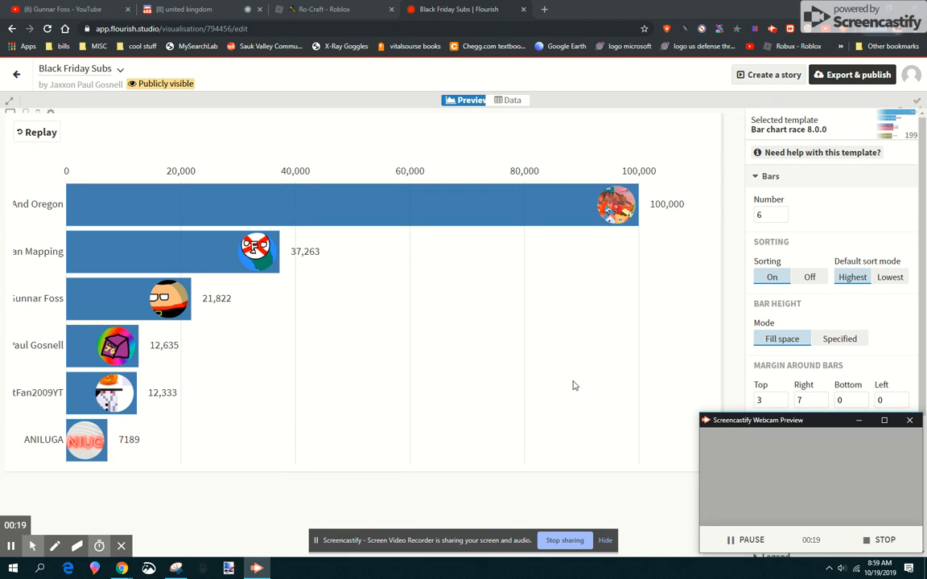
pyautogui.moveTo(521, 326)
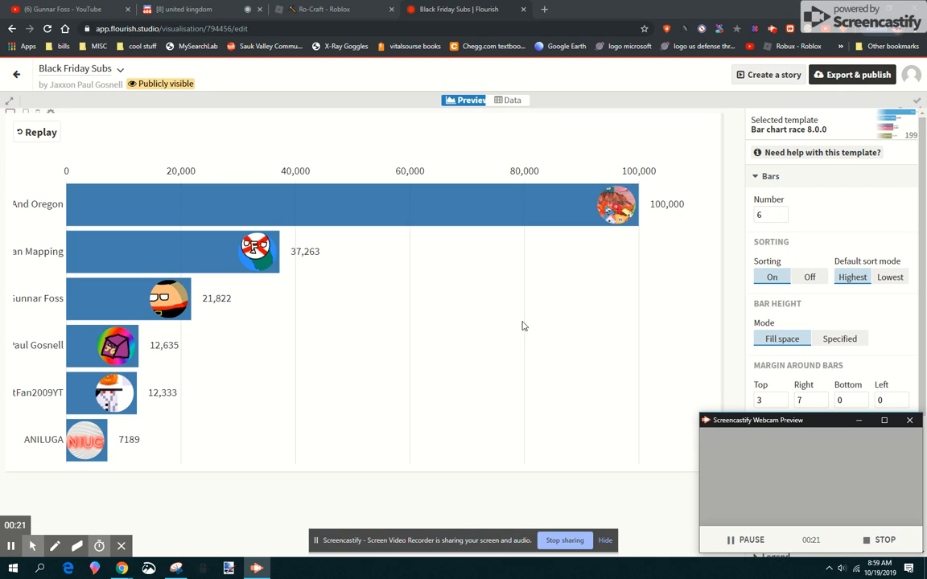
pyautogui.moveTo(158, 174)
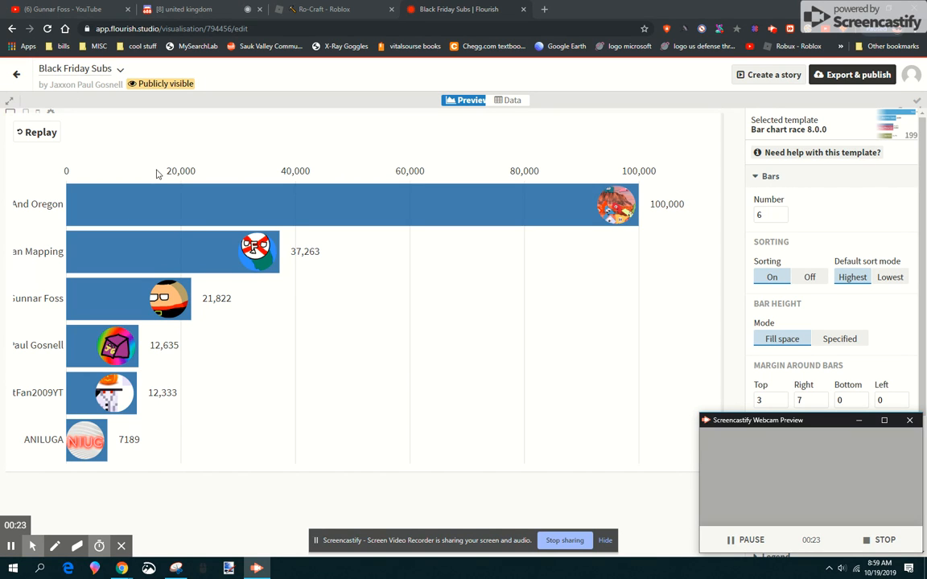
pyautogui.moveTo(143, 139)
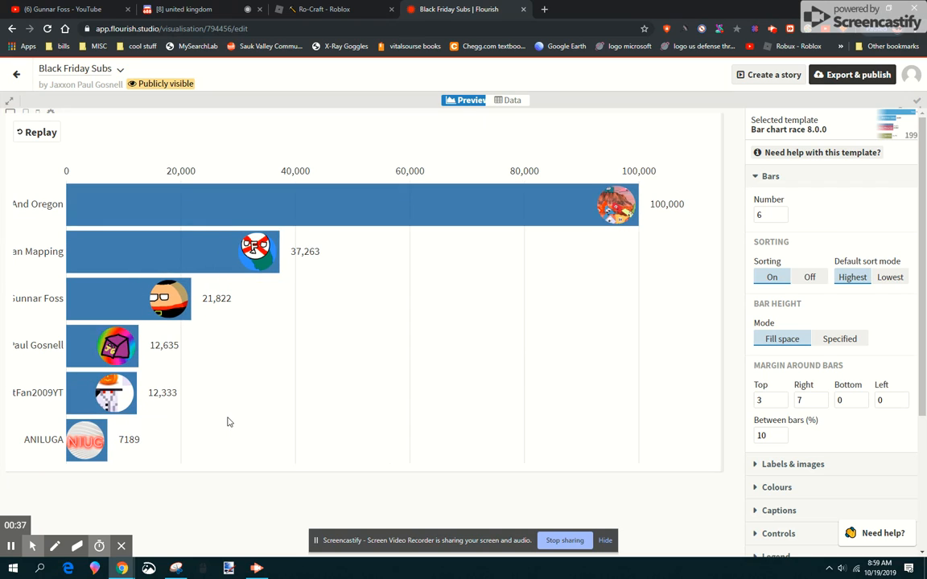
pyautogui.moveTo(221, 413)
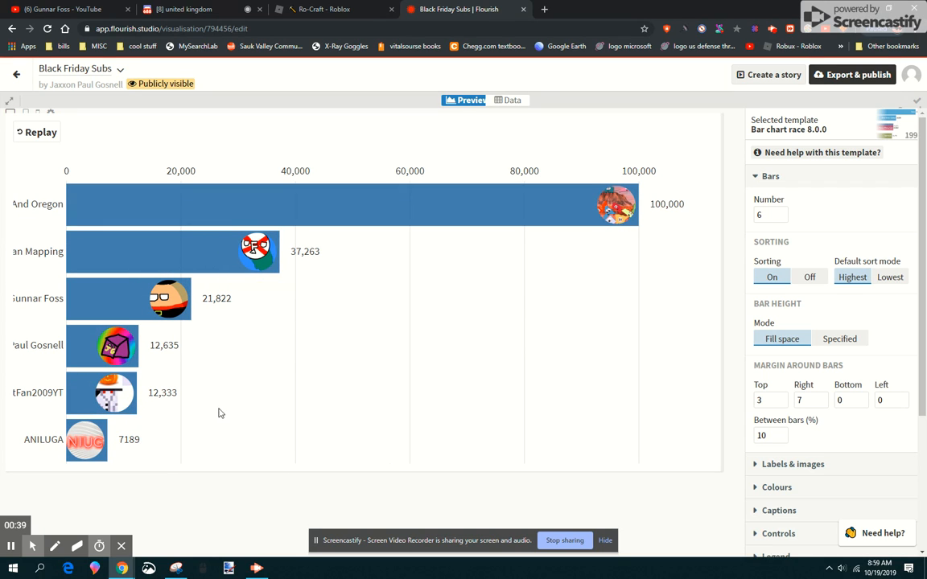
pyautogui.moveTo(603, 231)
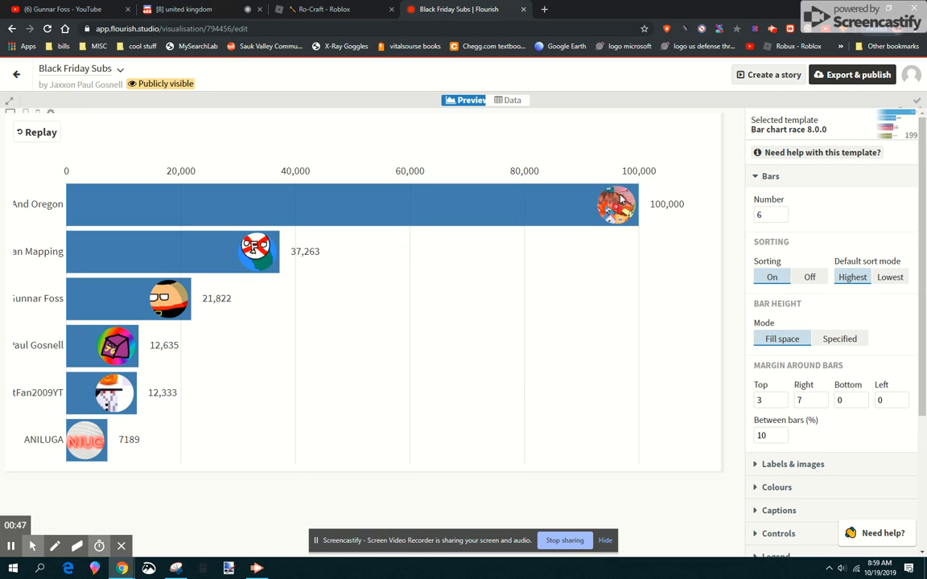
pyautogui.moveTo(574, 190)
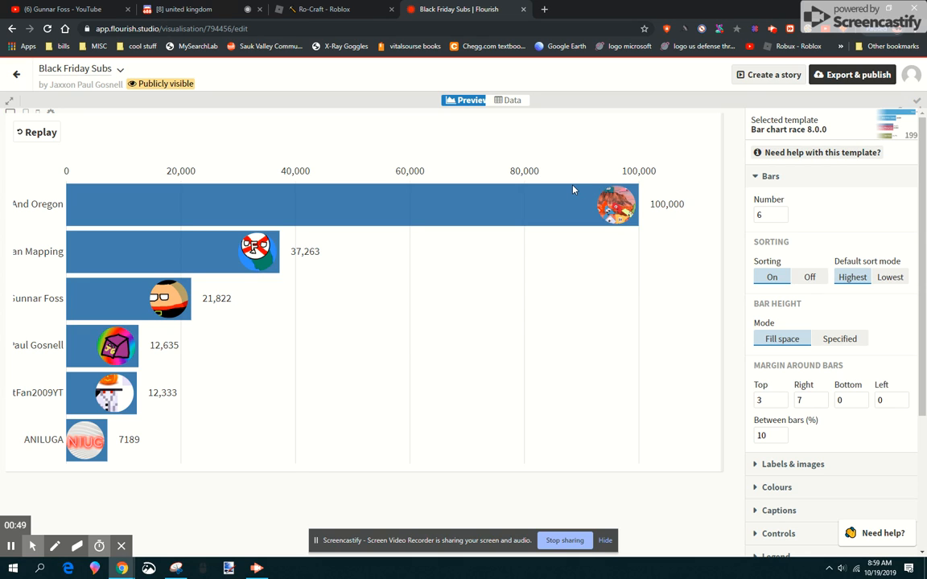
pyautogui.moveTo(172, 366)
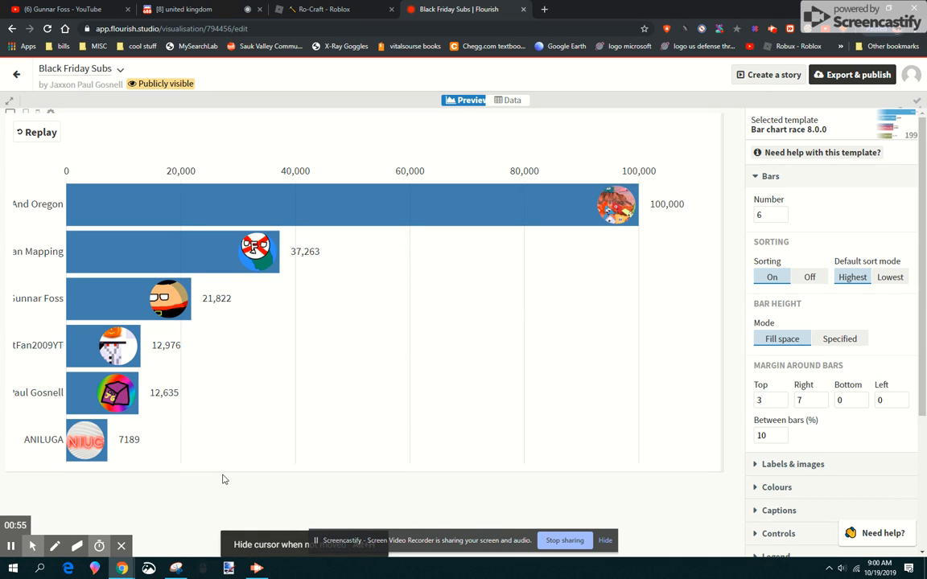
pyautogui.moveTo(427, 507)
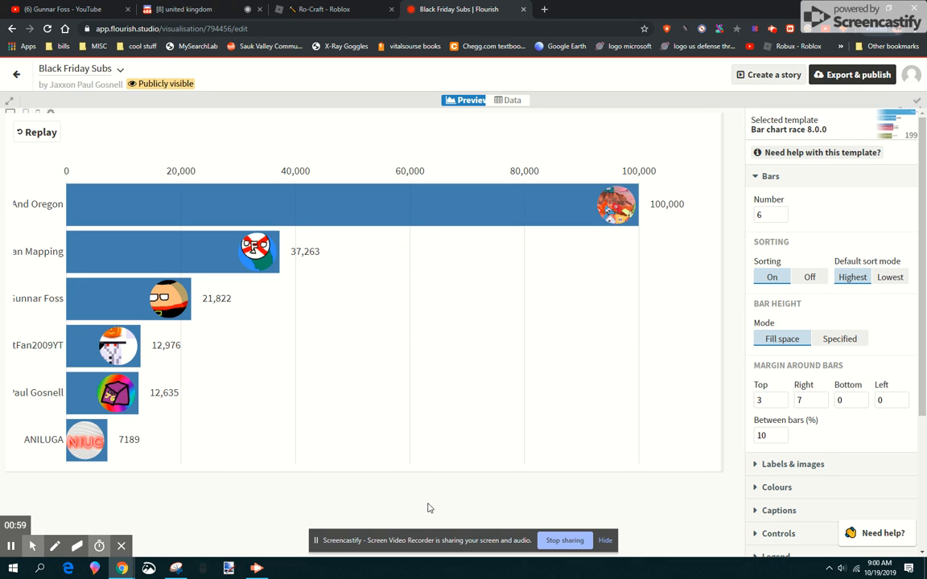
pyautogui.moveTo(198, 430)
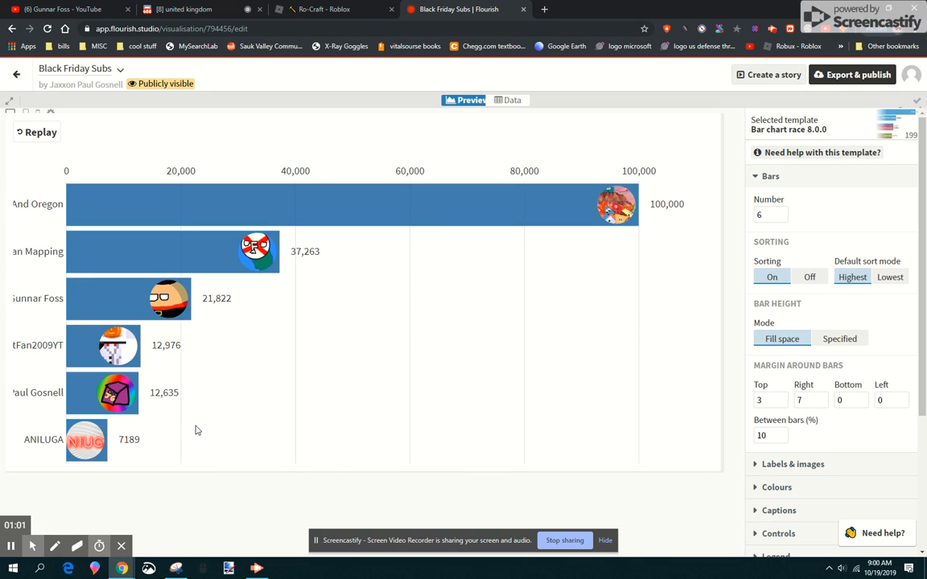
pyautogui.moveTo(457, 25)
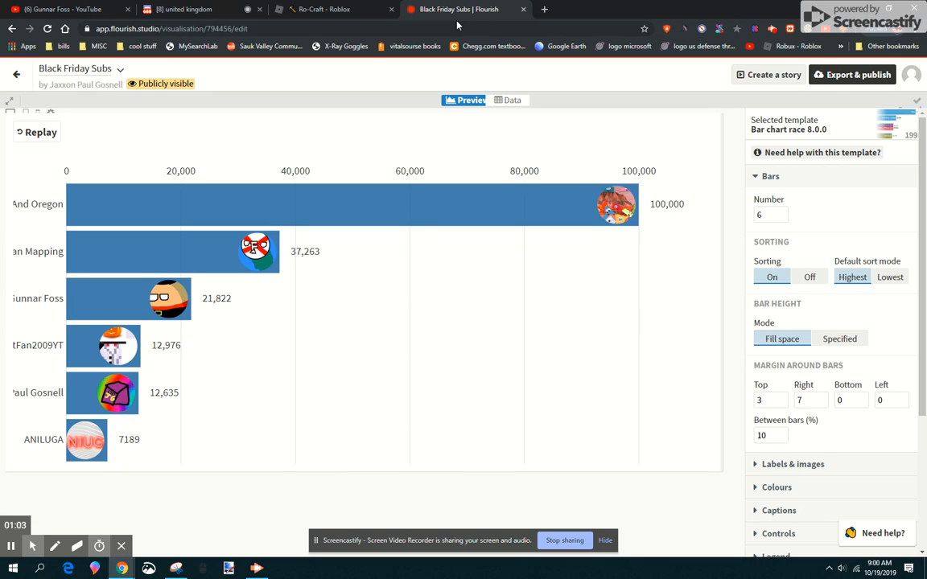
pyautogui.moveTo(133, 481)
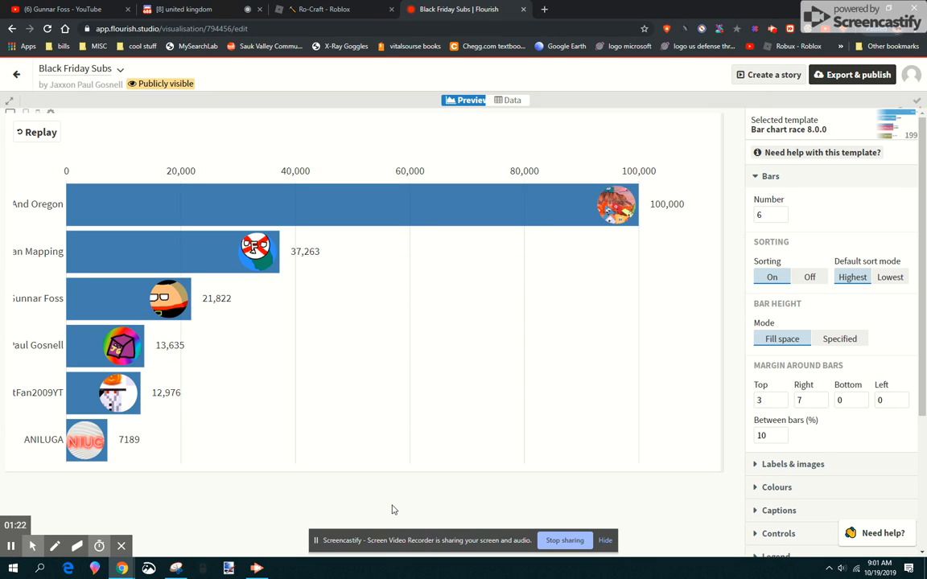
pyautogui.moveTo(346, 524)
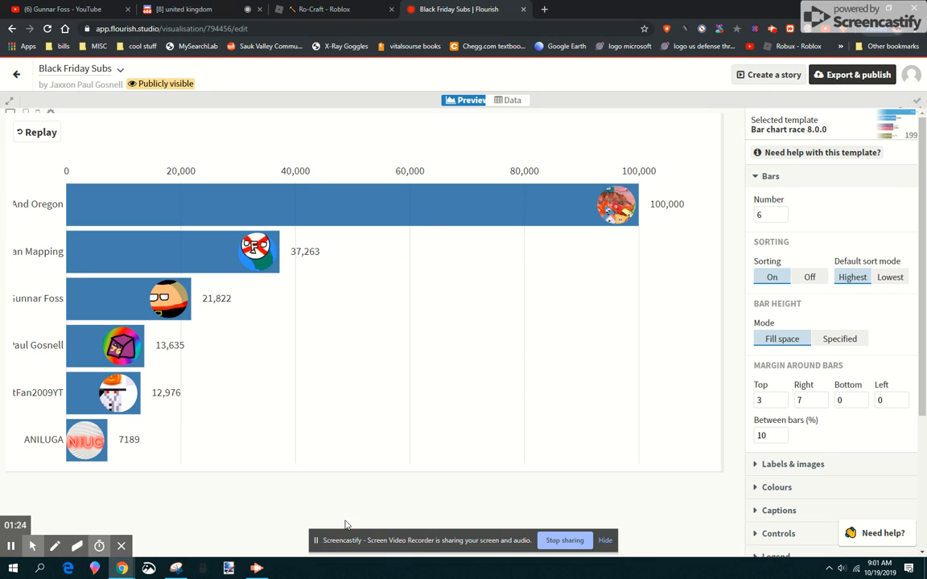